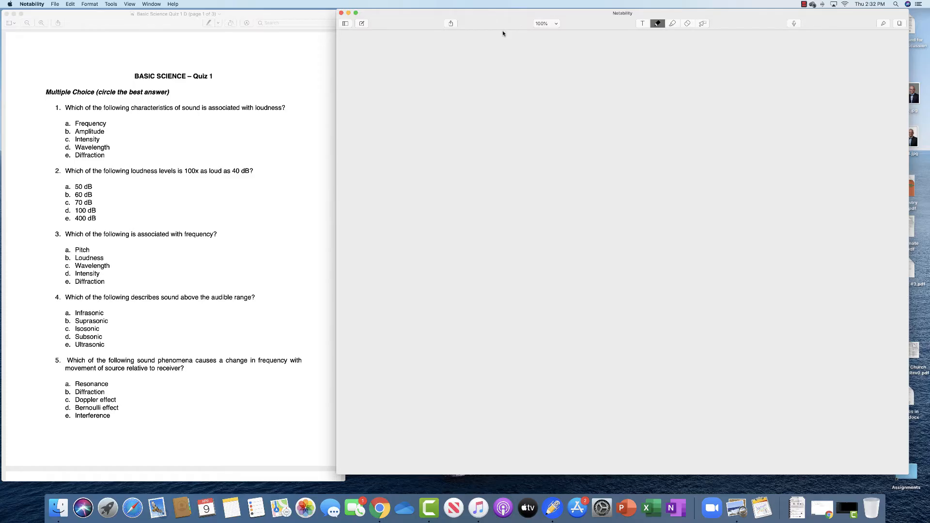
mouse_move(446, 64)
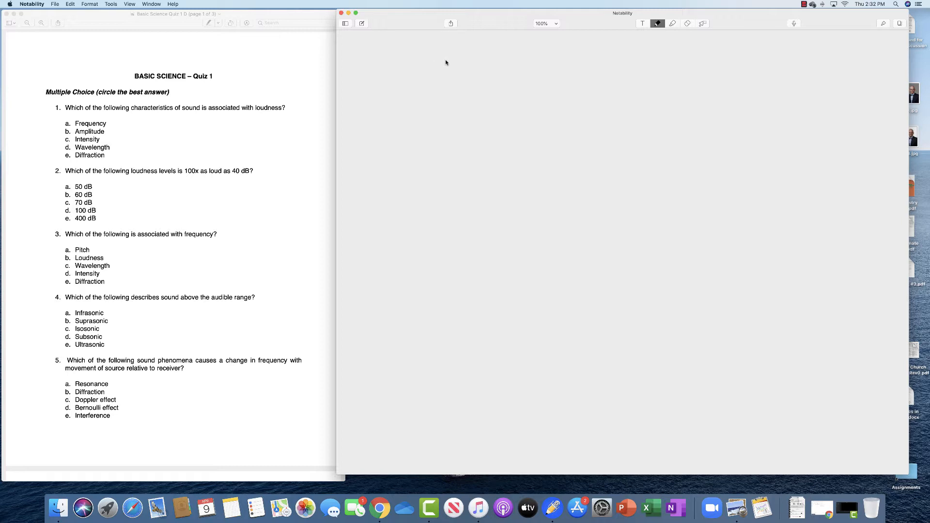
mouse_move(450, 61)
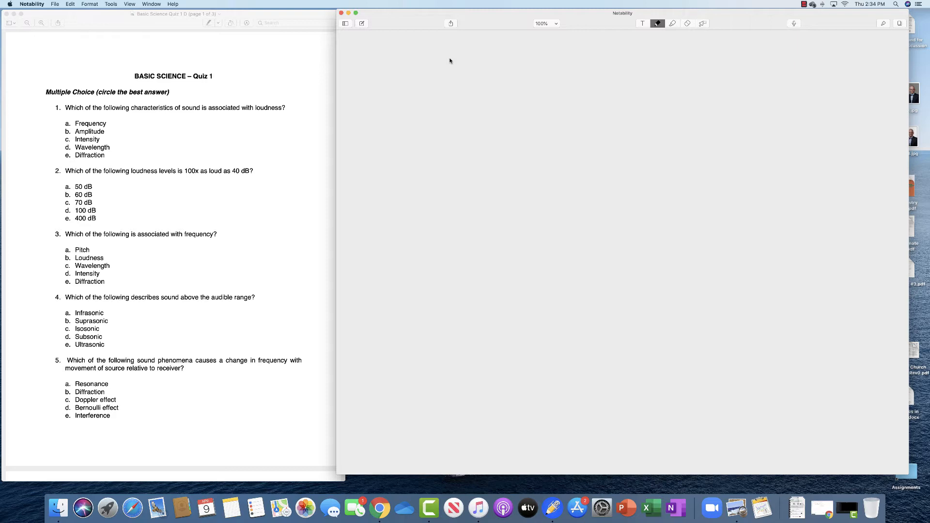
scroll("down", 3)
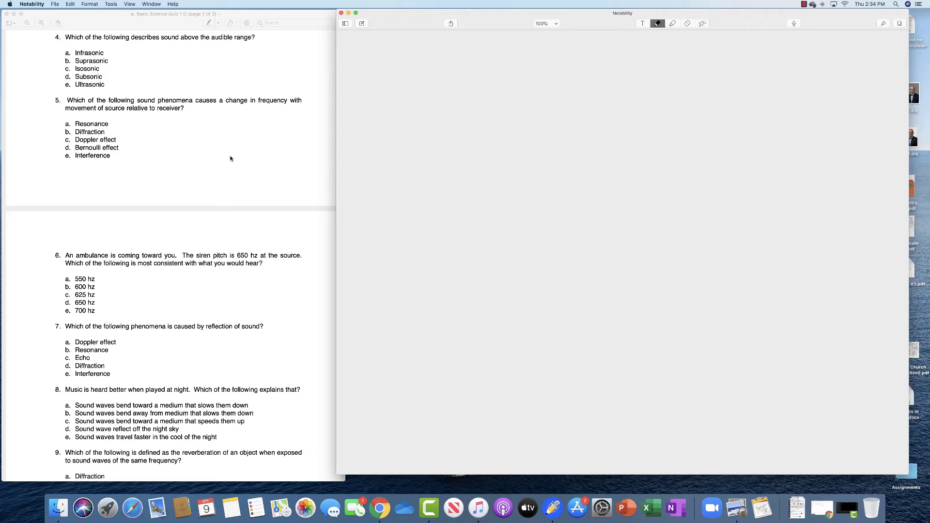
scroll("down", 3)
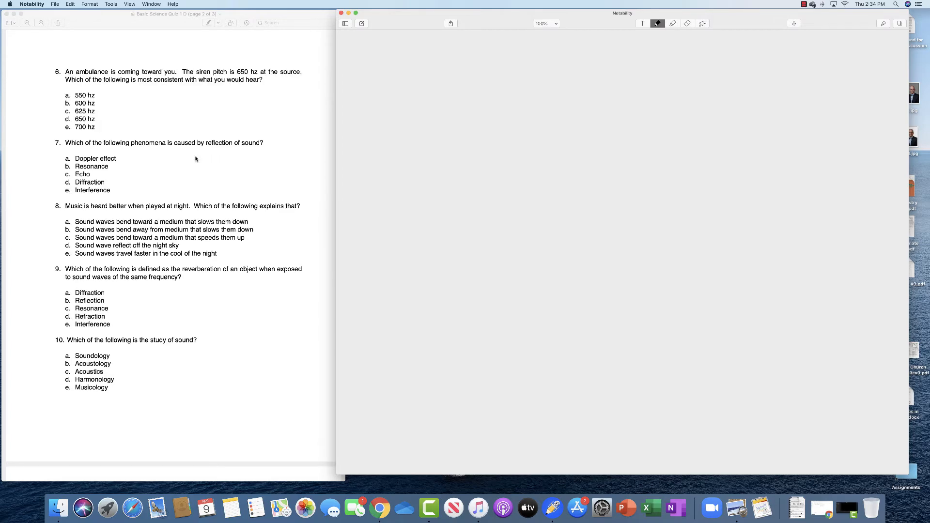
scroll("up", 3)
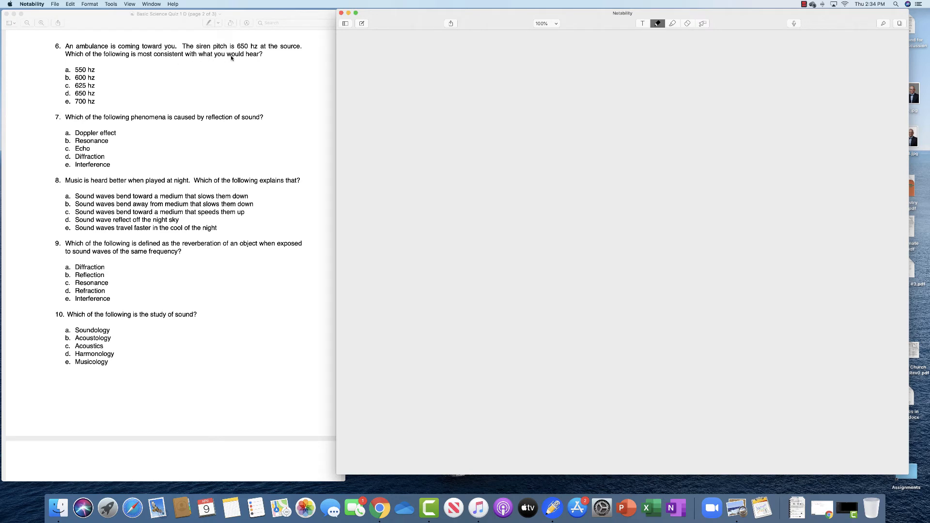
mouse_move(248, 66)
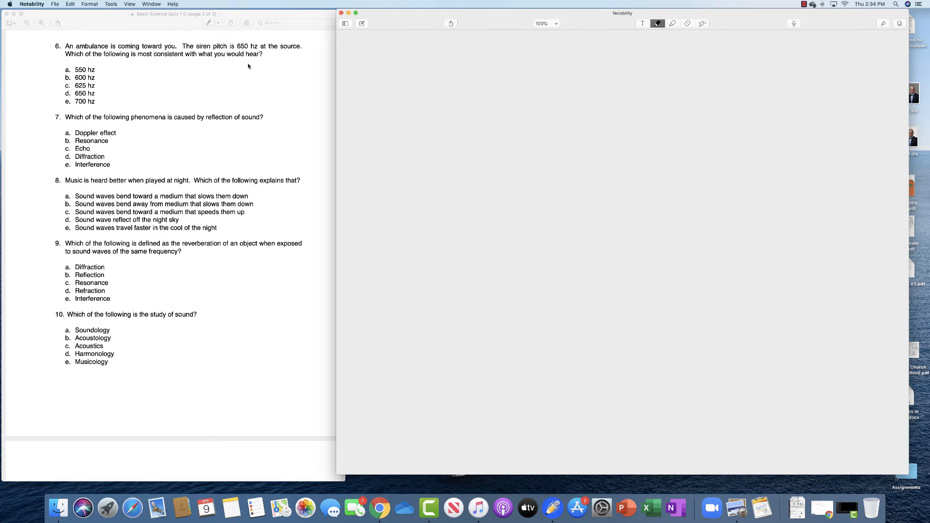
mouse_move(214, 60)
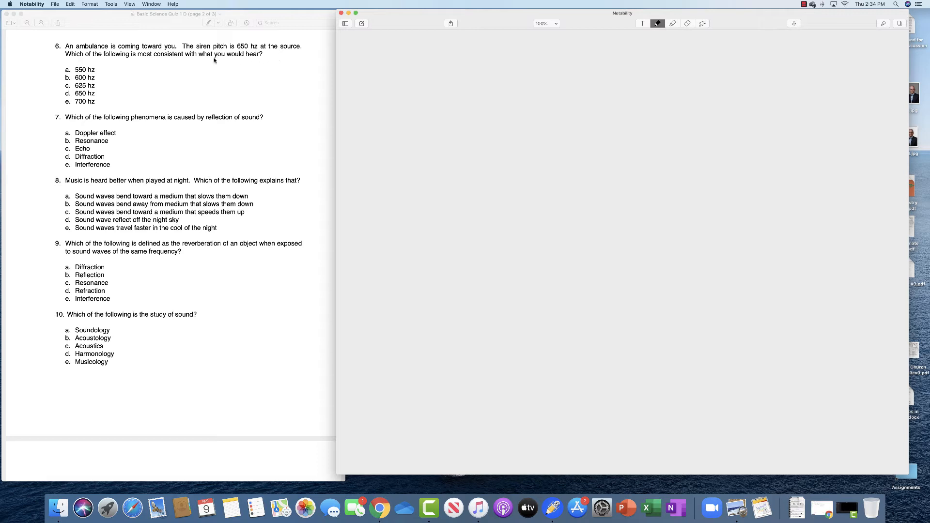
mouse_move(259, 55)
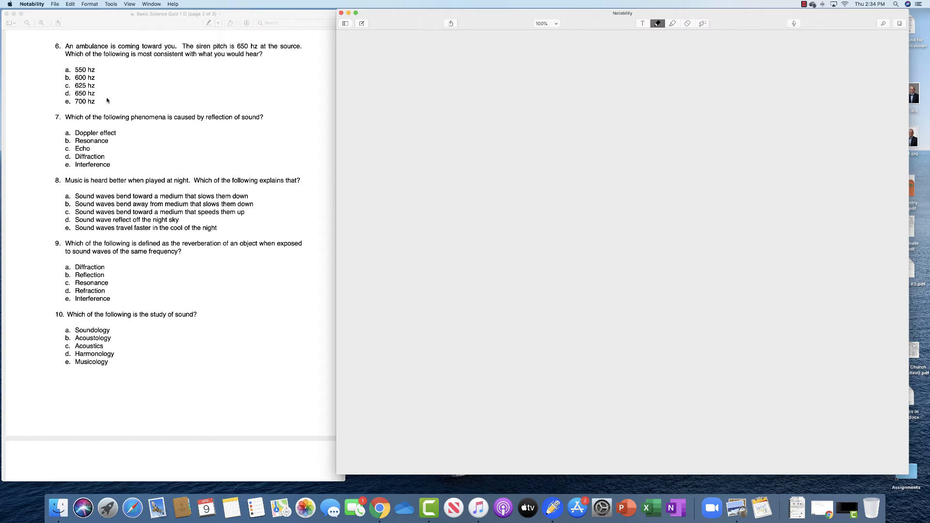
scroll("down", 3)
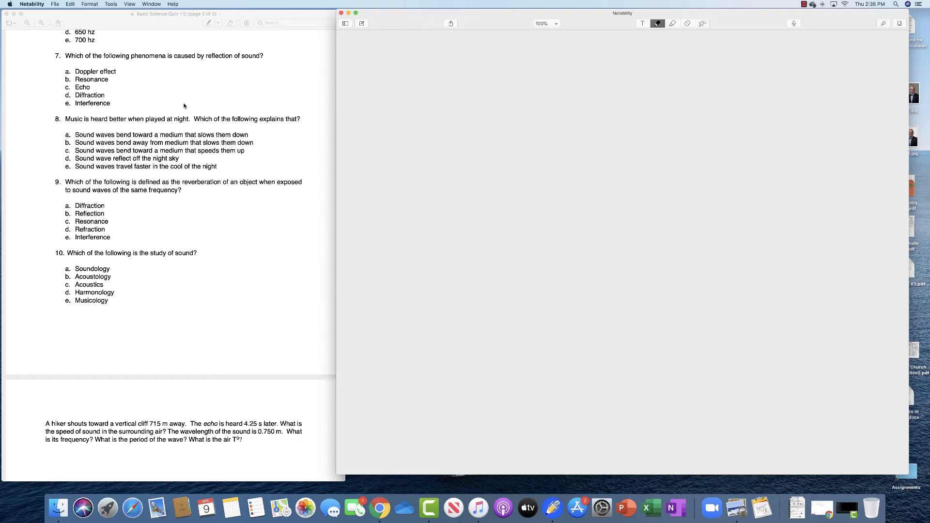
scroll("down", 3)
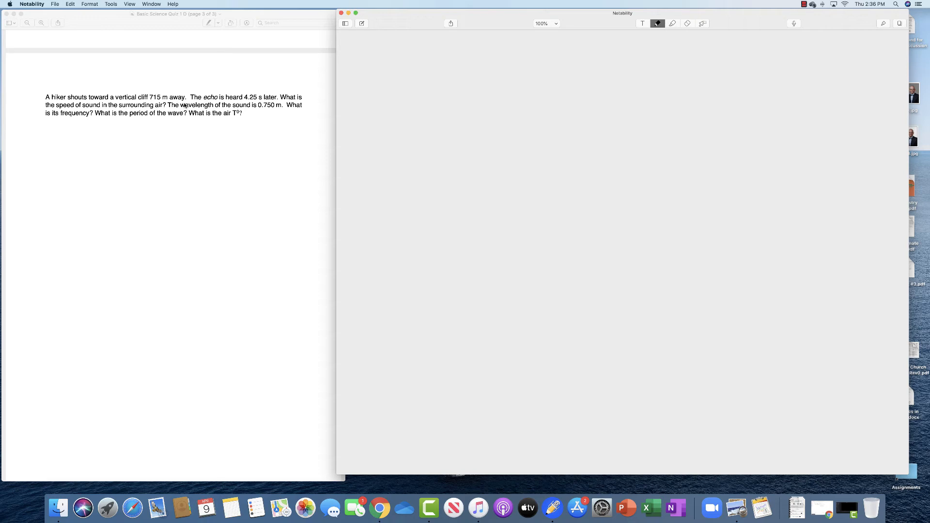
mouse_move(396, 92)
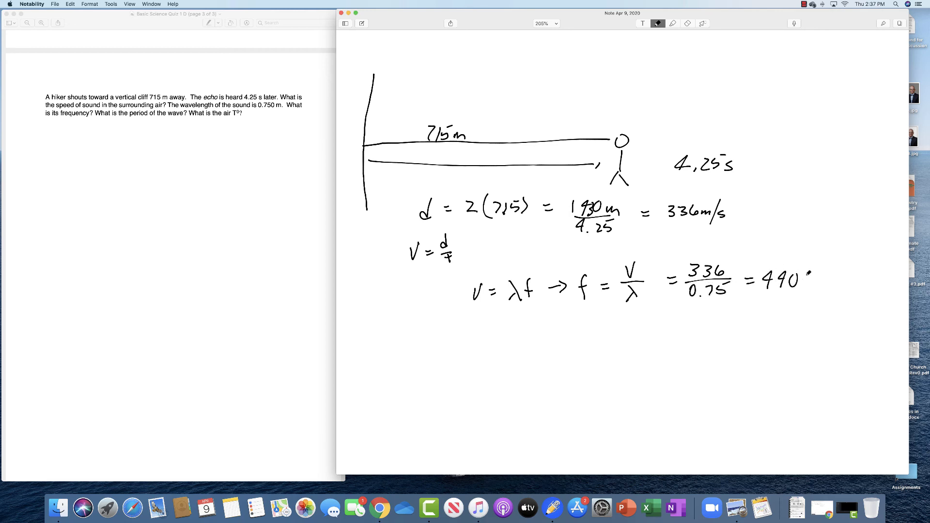
type("Hz")
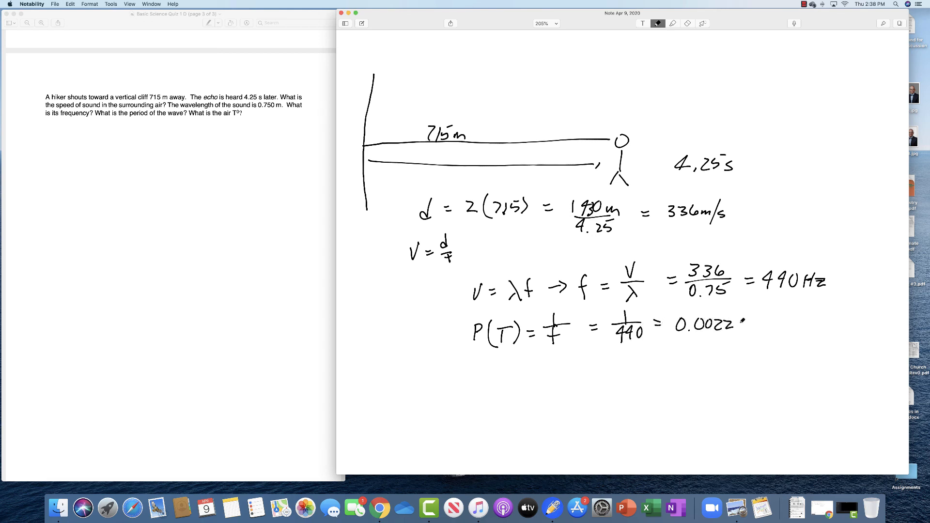
type("sec")
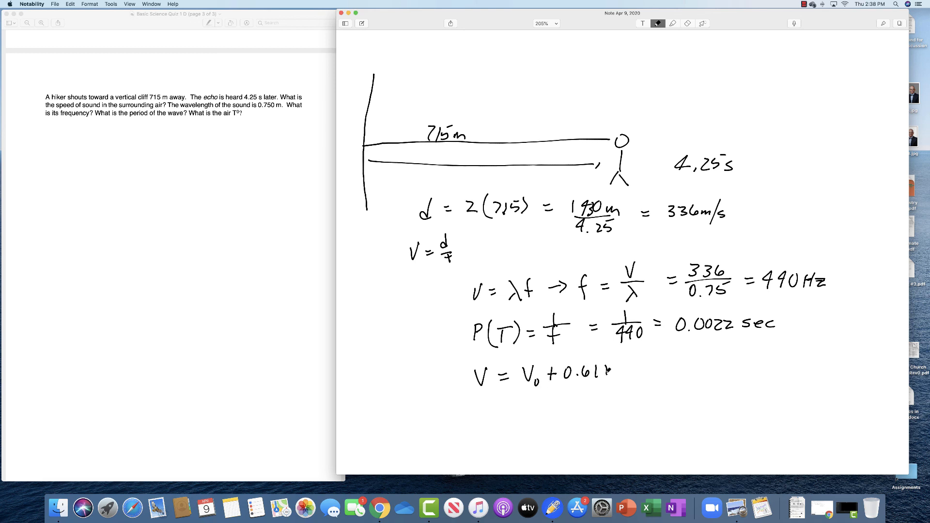
type("T°")
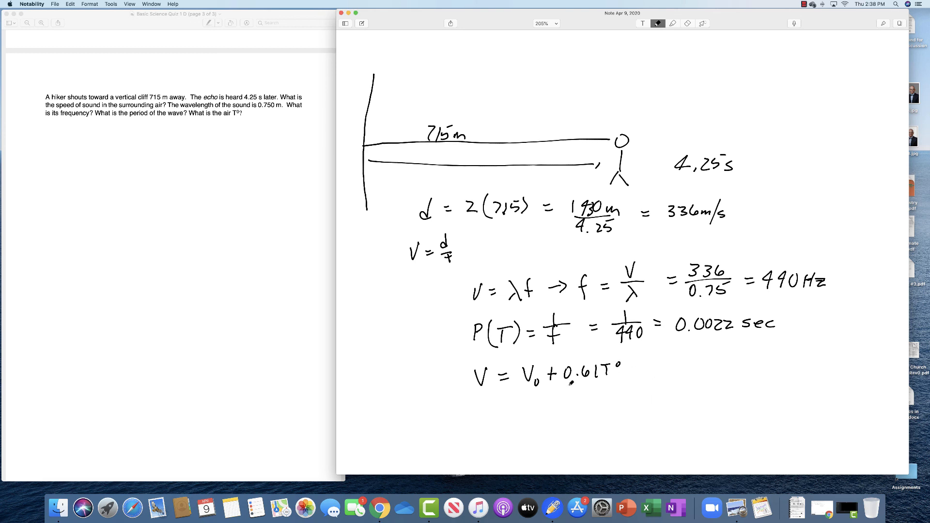